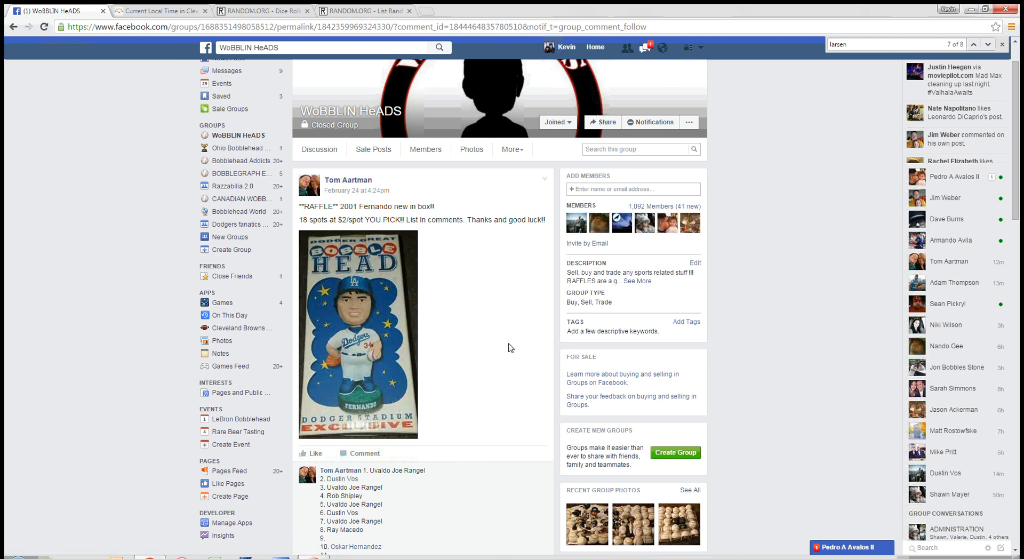
pyautogui.moveTo(393, 404)
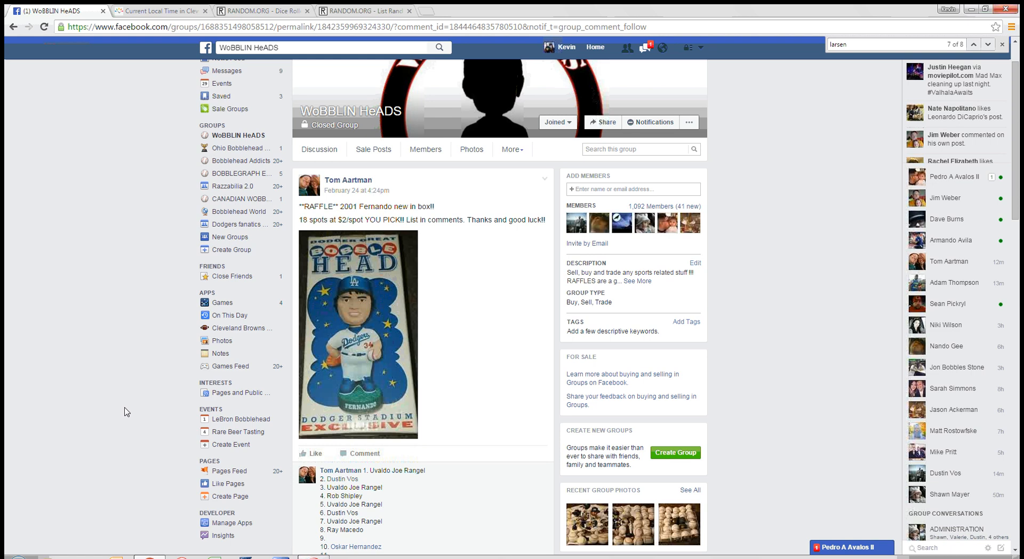
# Bring the 18-spot raffle list from the Facebook comments into RANDOM.ORG's List Randomizer, checking Cleveland time.
pyautogui.scroll(-3)
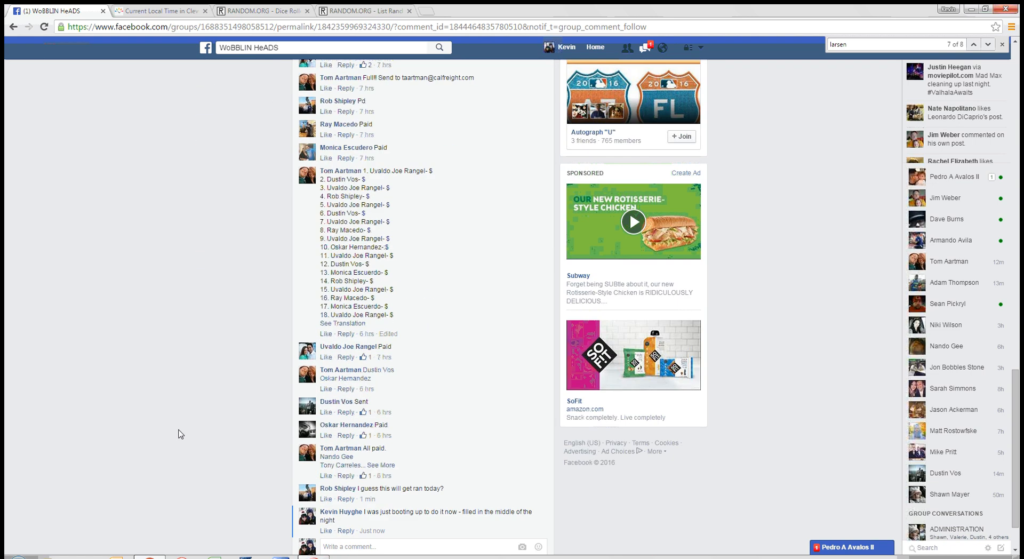
pyautogui.scroll(-3)
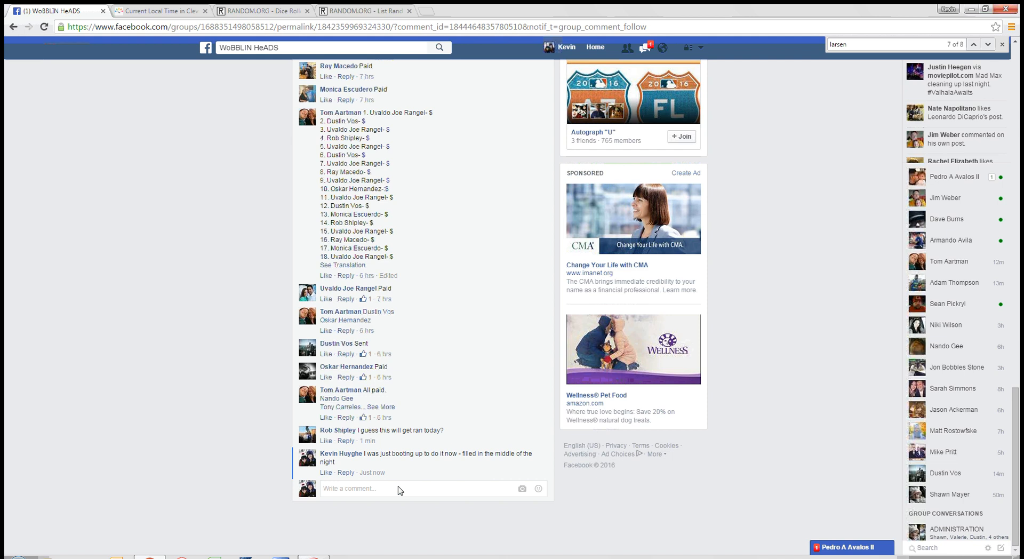
pyautogui.click(157, 11)
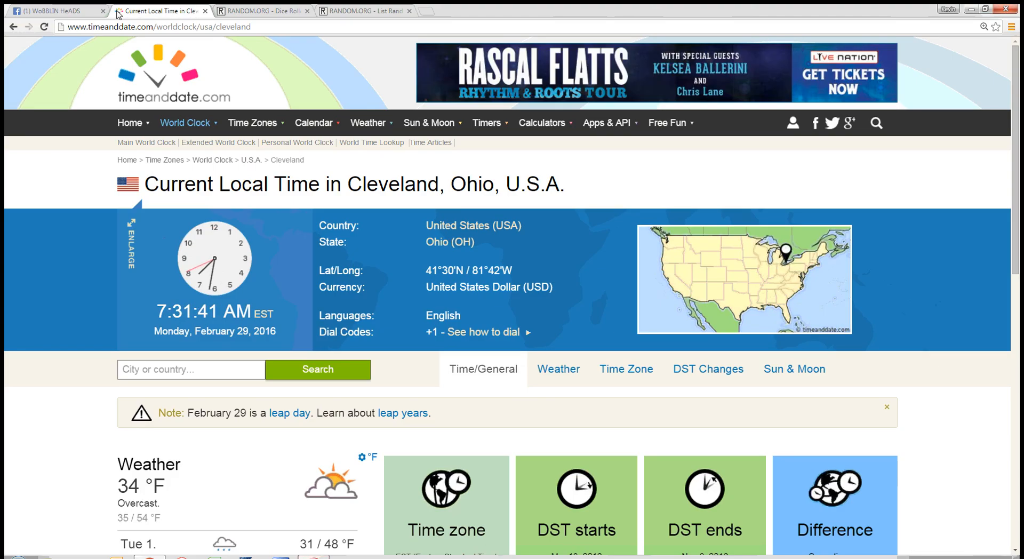
pyautogui.click(51, 11)
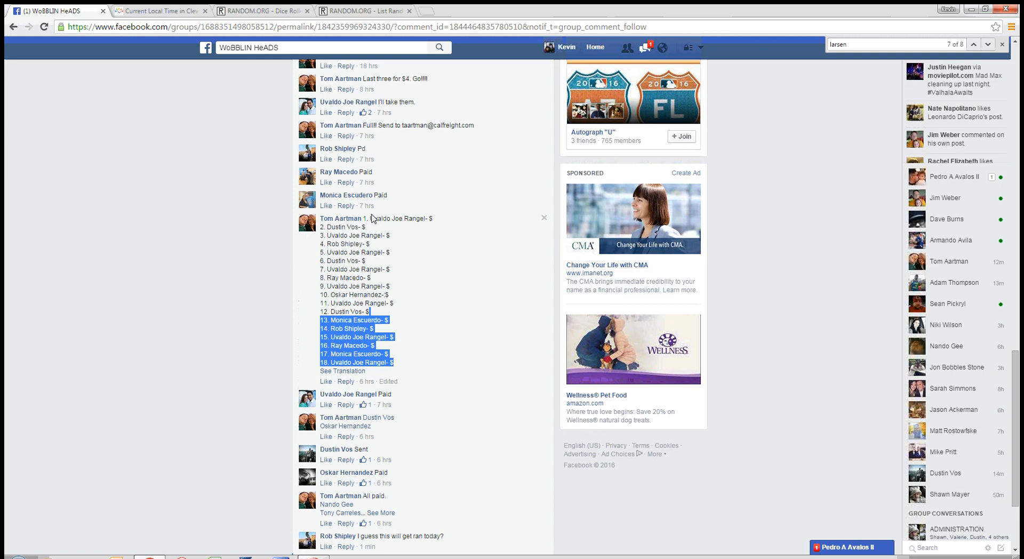
pyautogui.click(362, 10)
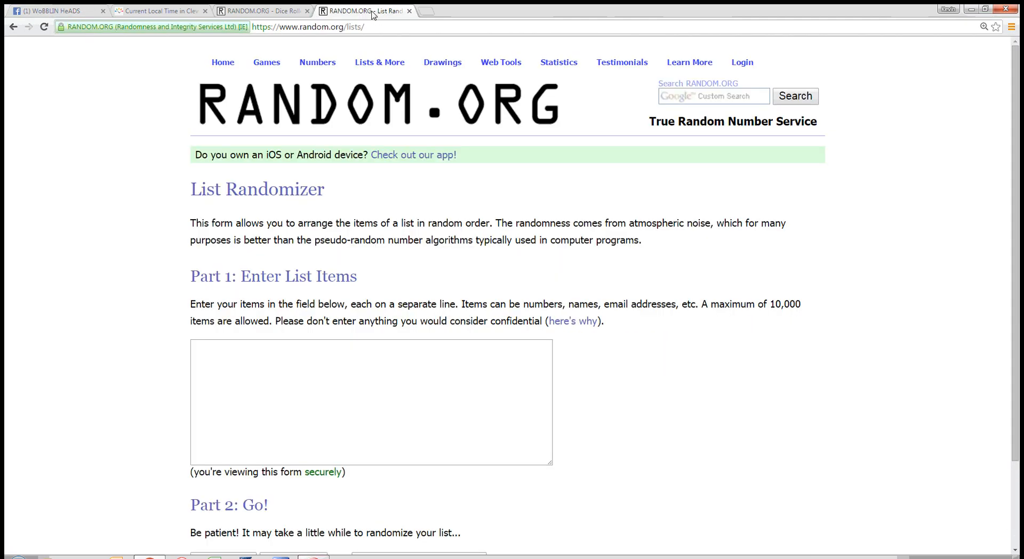
# Roll two virtual dice on the Dice Roller and return to the List Randomizer.
pyautogui.click(261, 10)
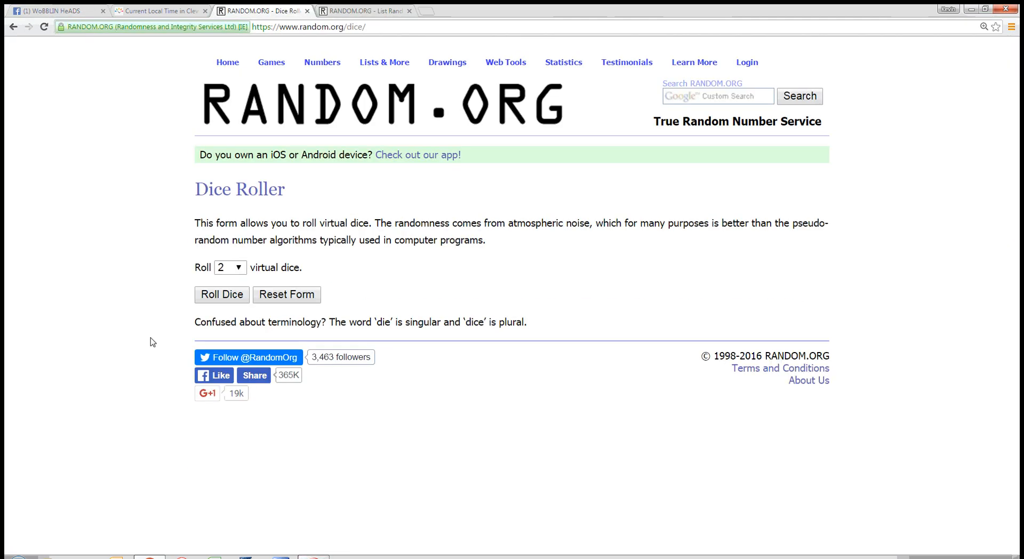
pyautogui.click(222, 293)
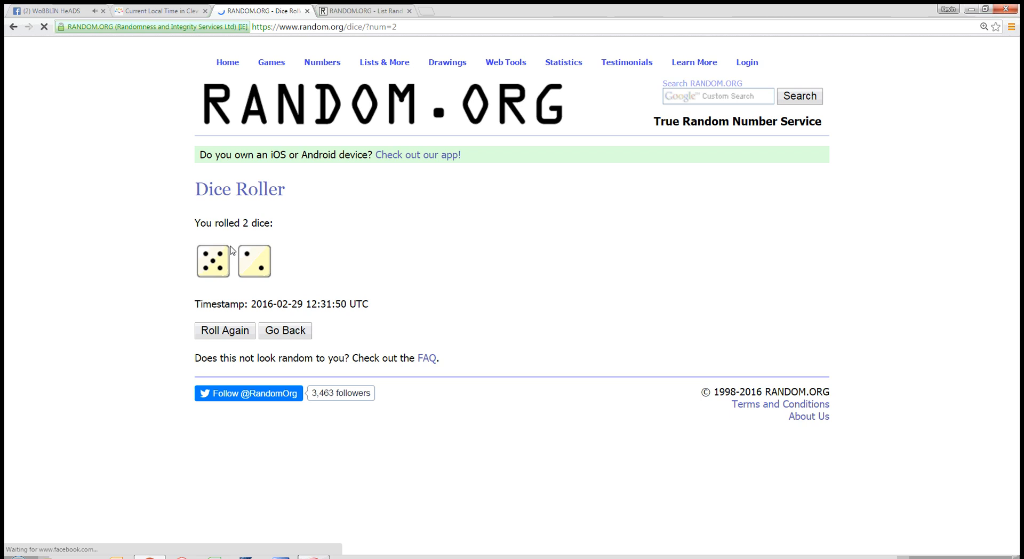
pyautogui.click(366, 11)
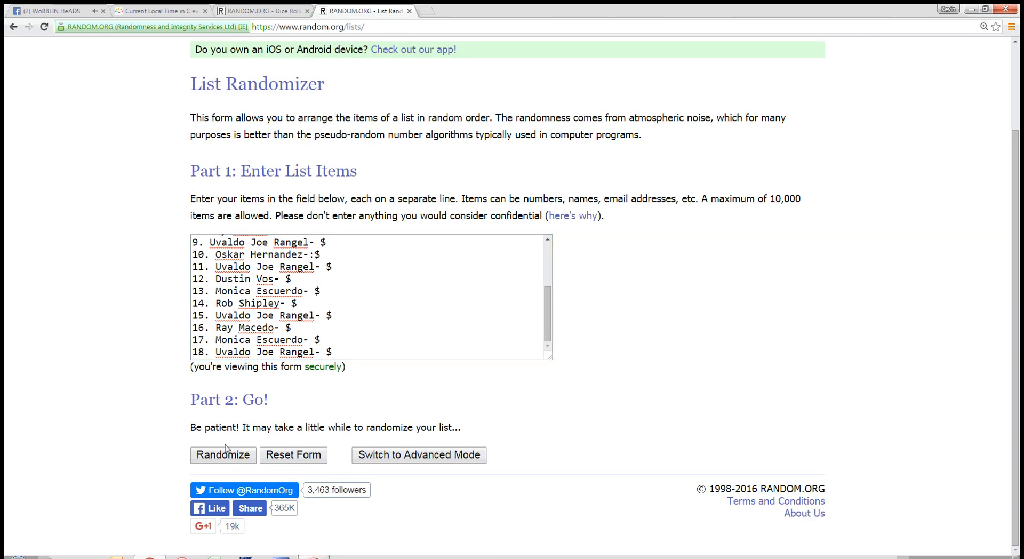
# Randomize the 18-item raffle list repeatedly up to a sixth time.
pyautogui.click(223, 454)
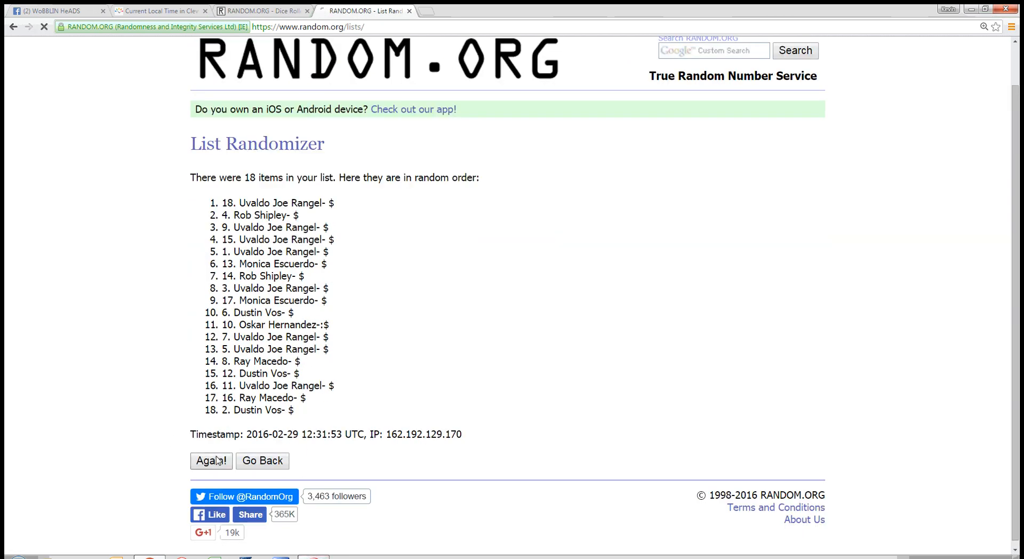
pyautogui.click(210, 460)
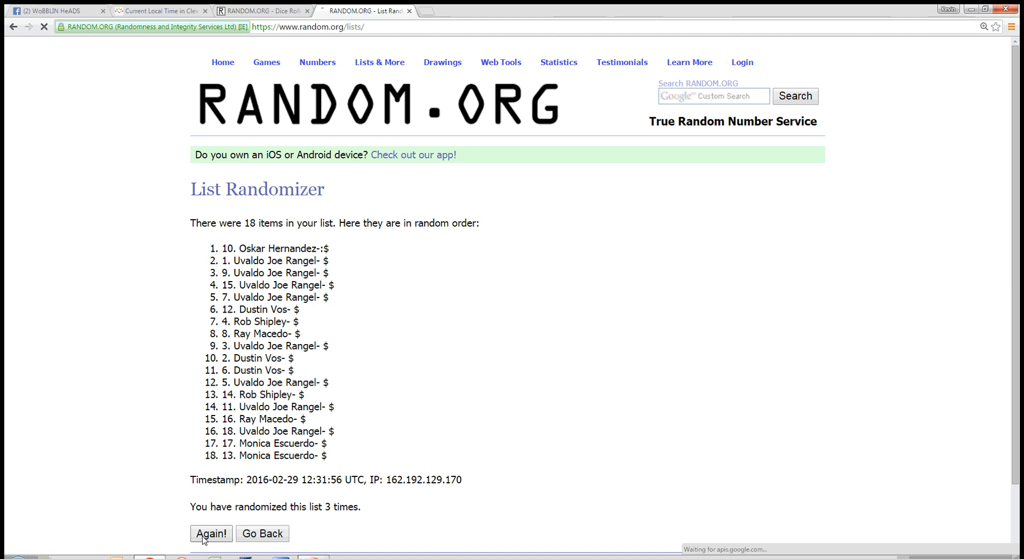
pyautogui.click(210, 534)
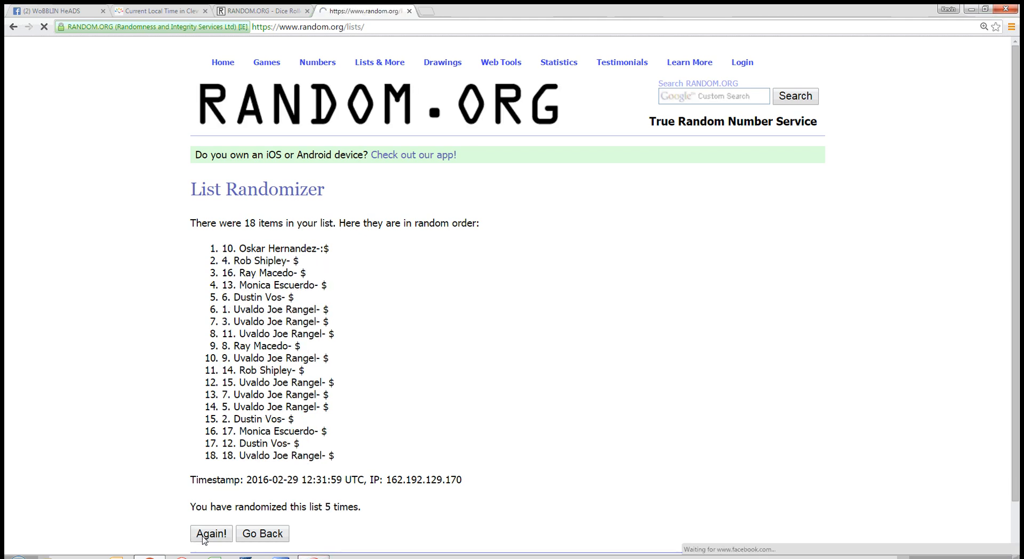
pyautogui.click(210, 534)
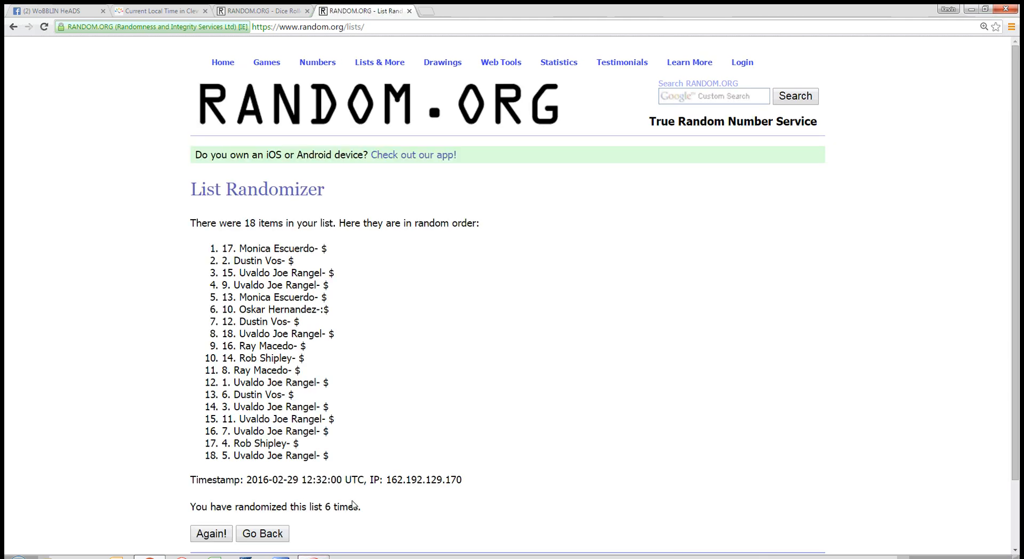
pyautogui.click(260, 11)
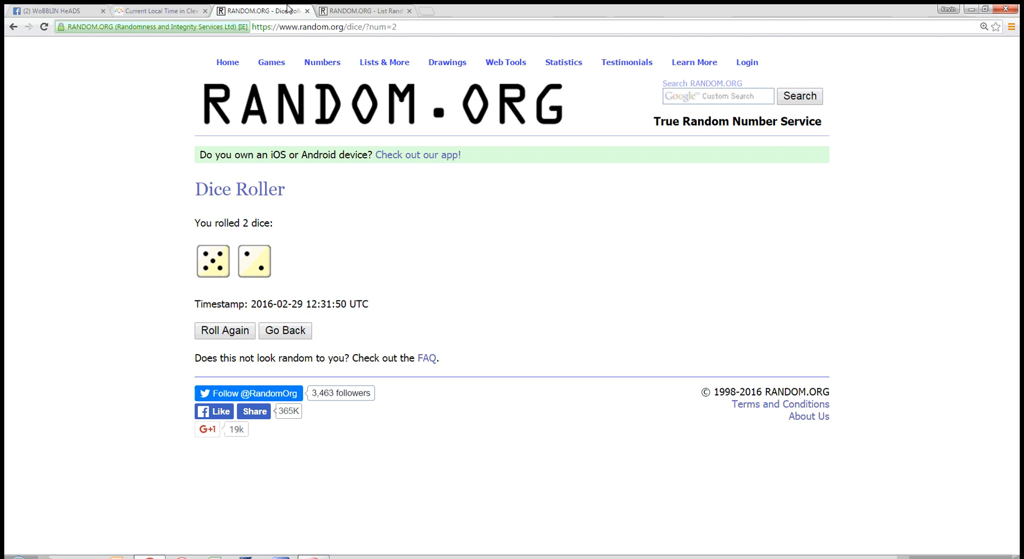
pyautogui.click(365, 10)
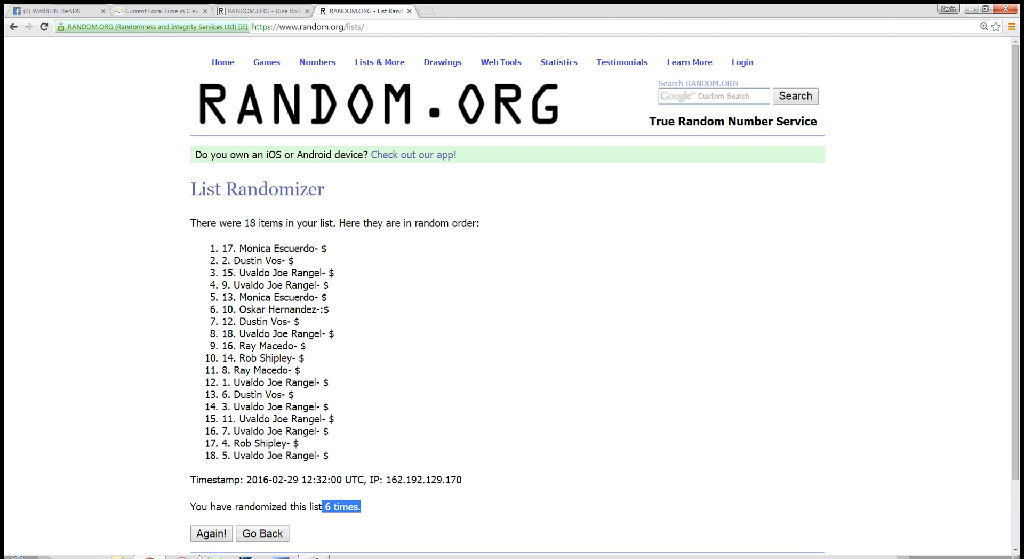
pyautogui.click(210, 533)
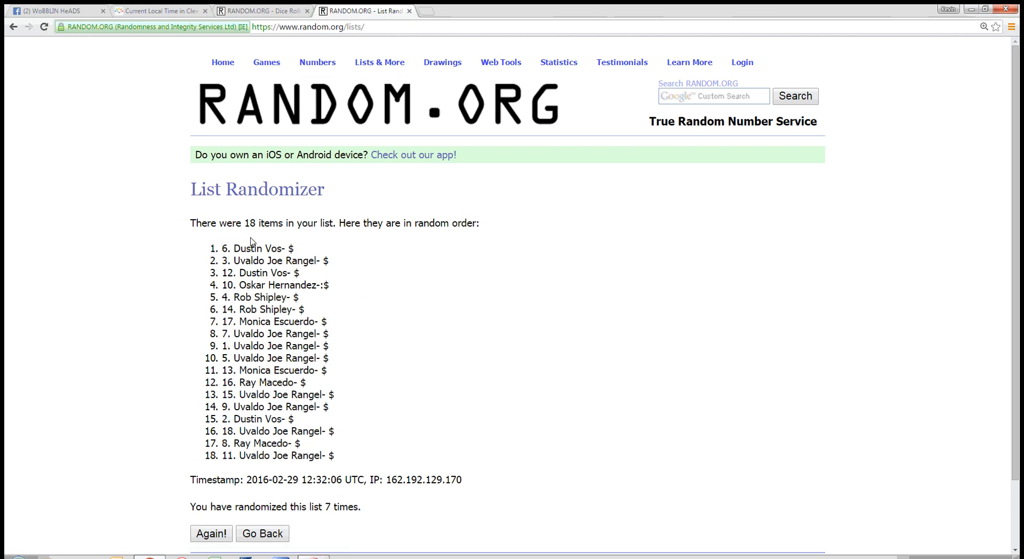
pyautogui.doubleClick(258, 249)
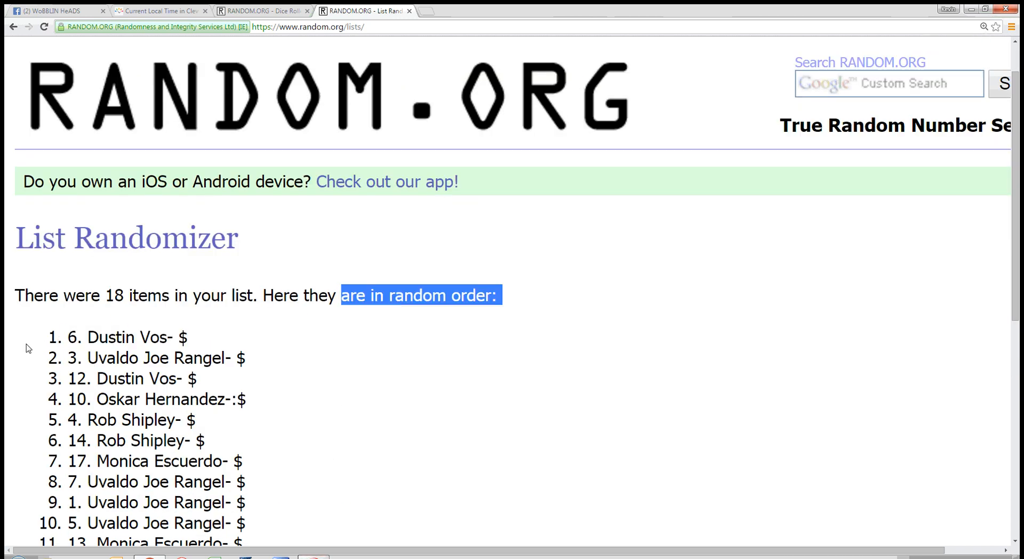
# Review the final list, dice result and Cleveland time, then return to the Facebook raffle post.
pyautogui.scroll(-3)
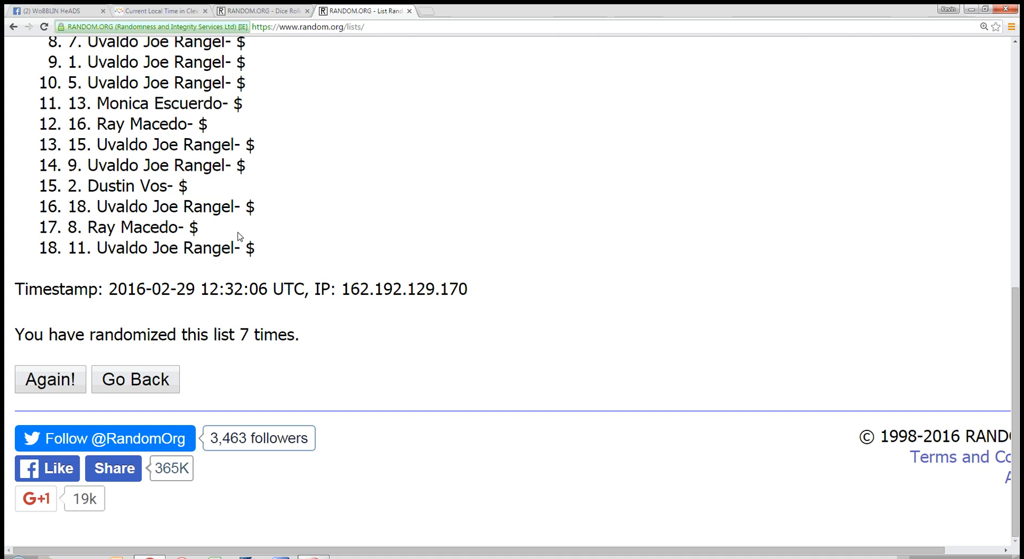
pyautogui.click(261, 11)
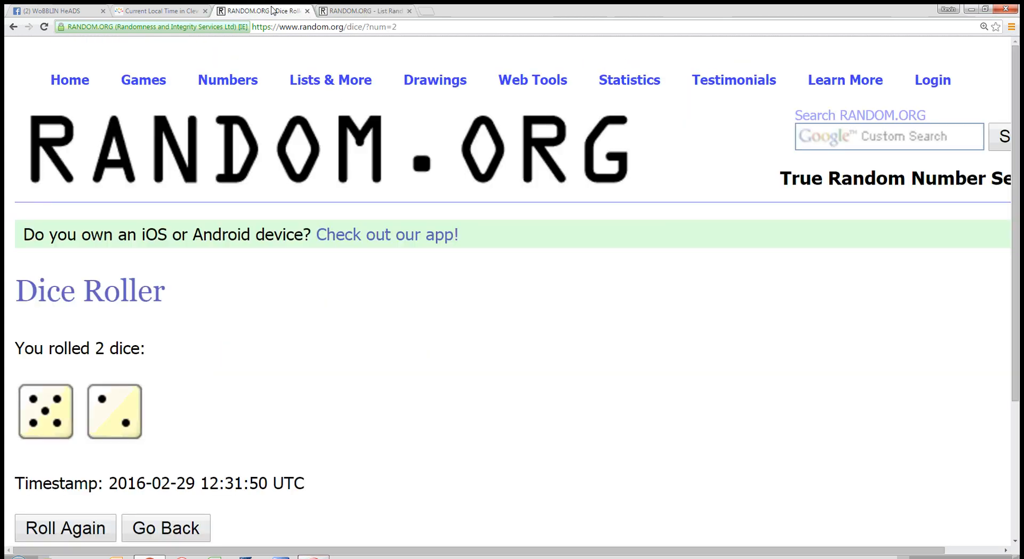
pyautogui.click(157, 11)
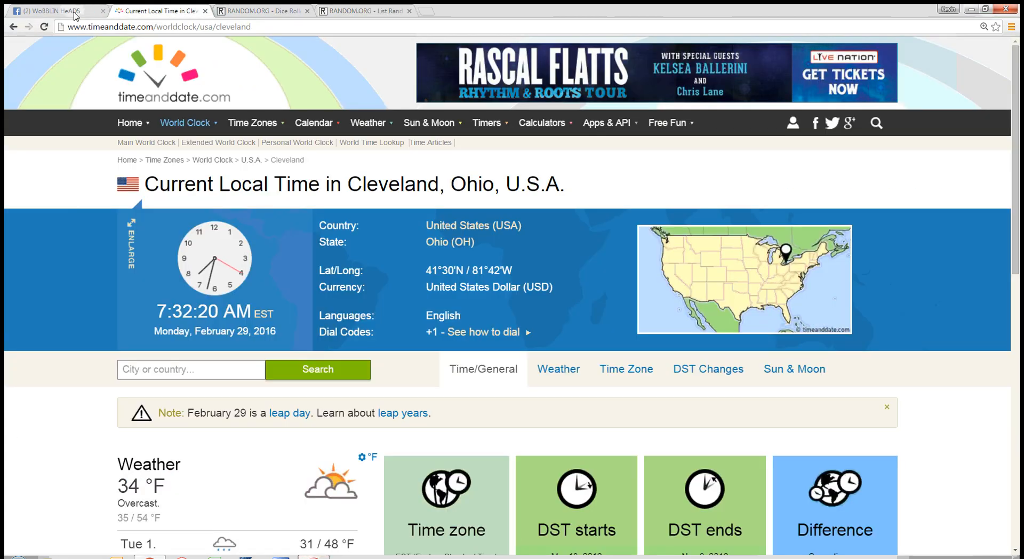
pyautogui.click(56, 11)
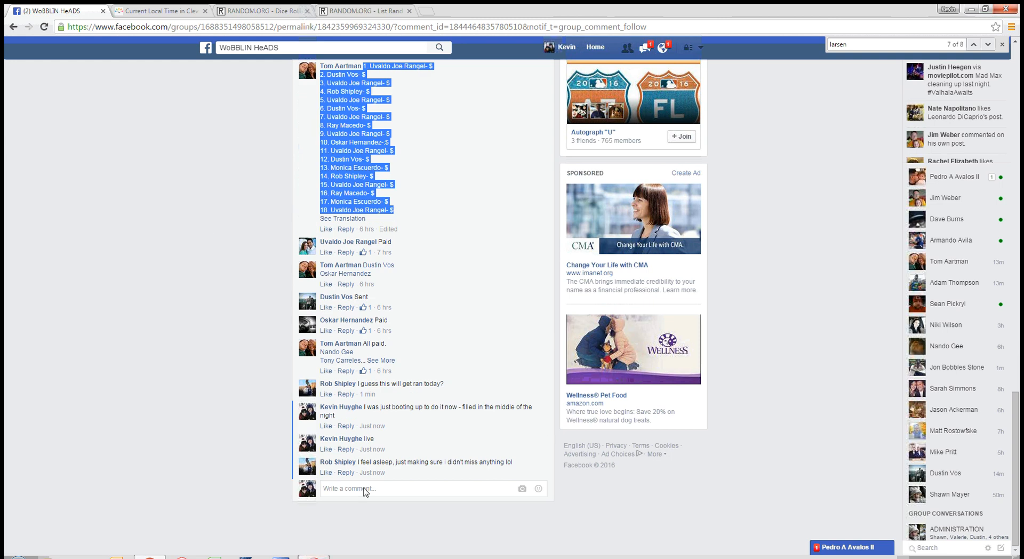